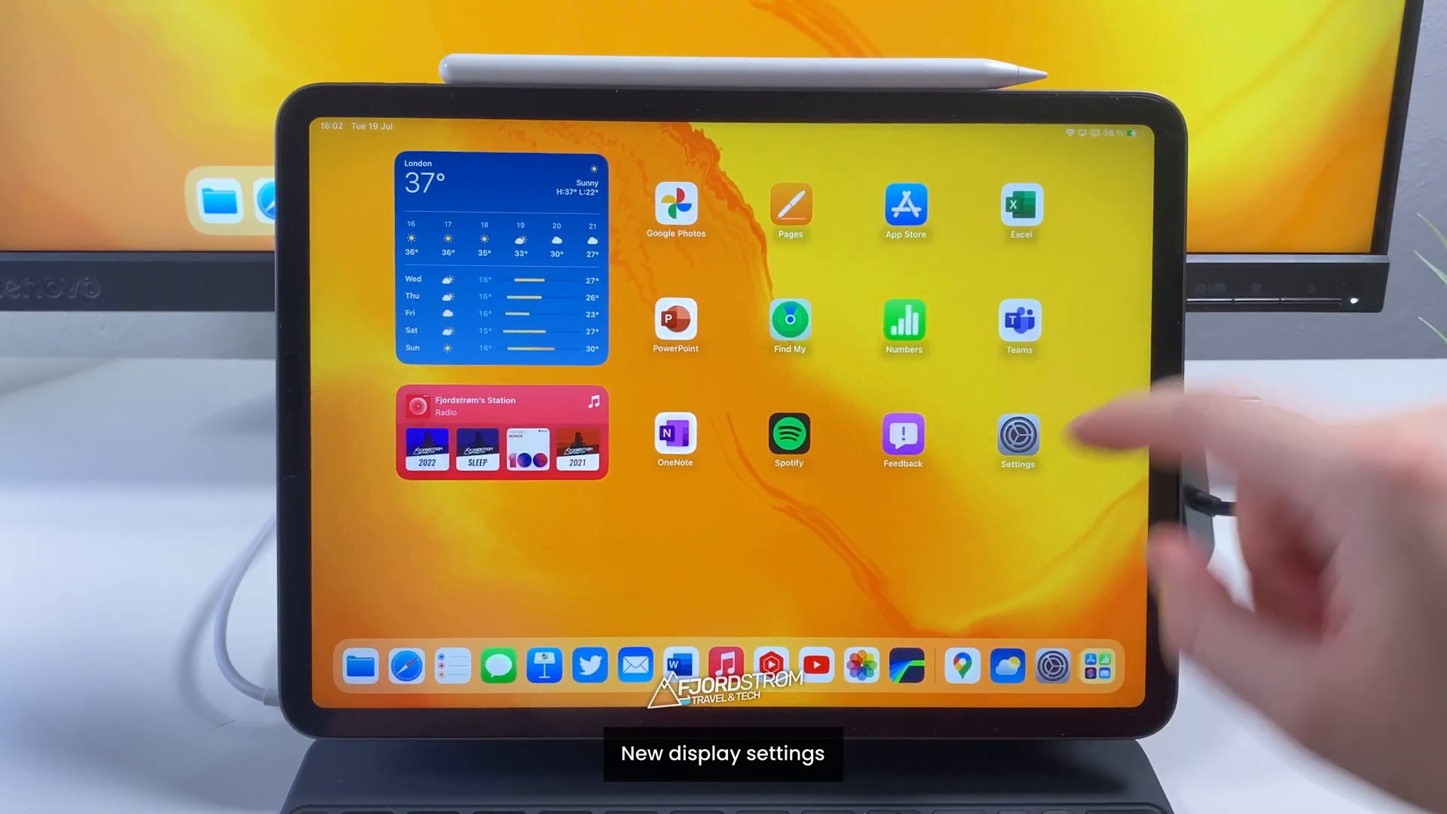
# - Open Settings and go to the Built-In Retina Display page
pyautogui.click(1019, 434)
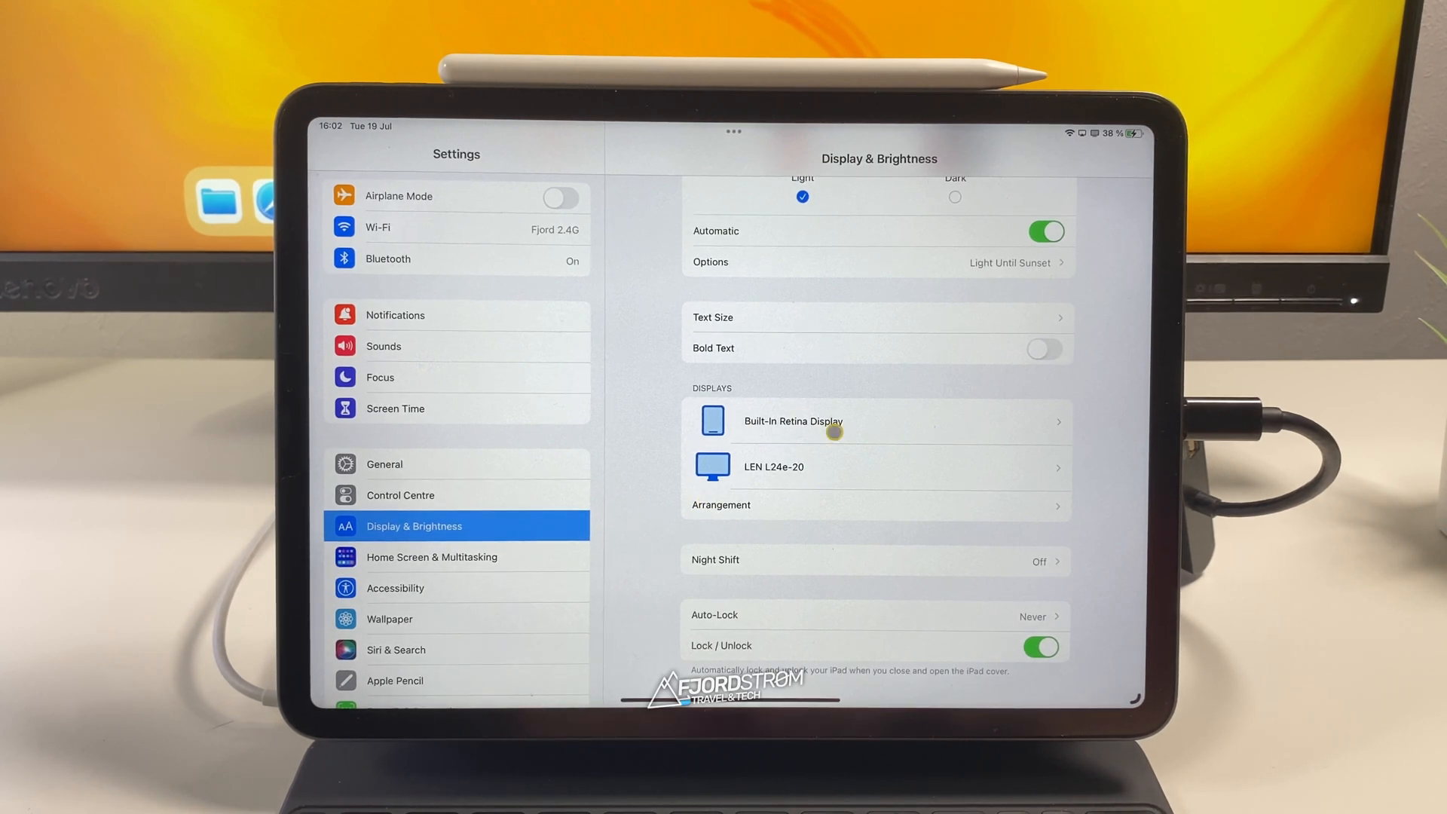
pyautogui.click(792, 420)
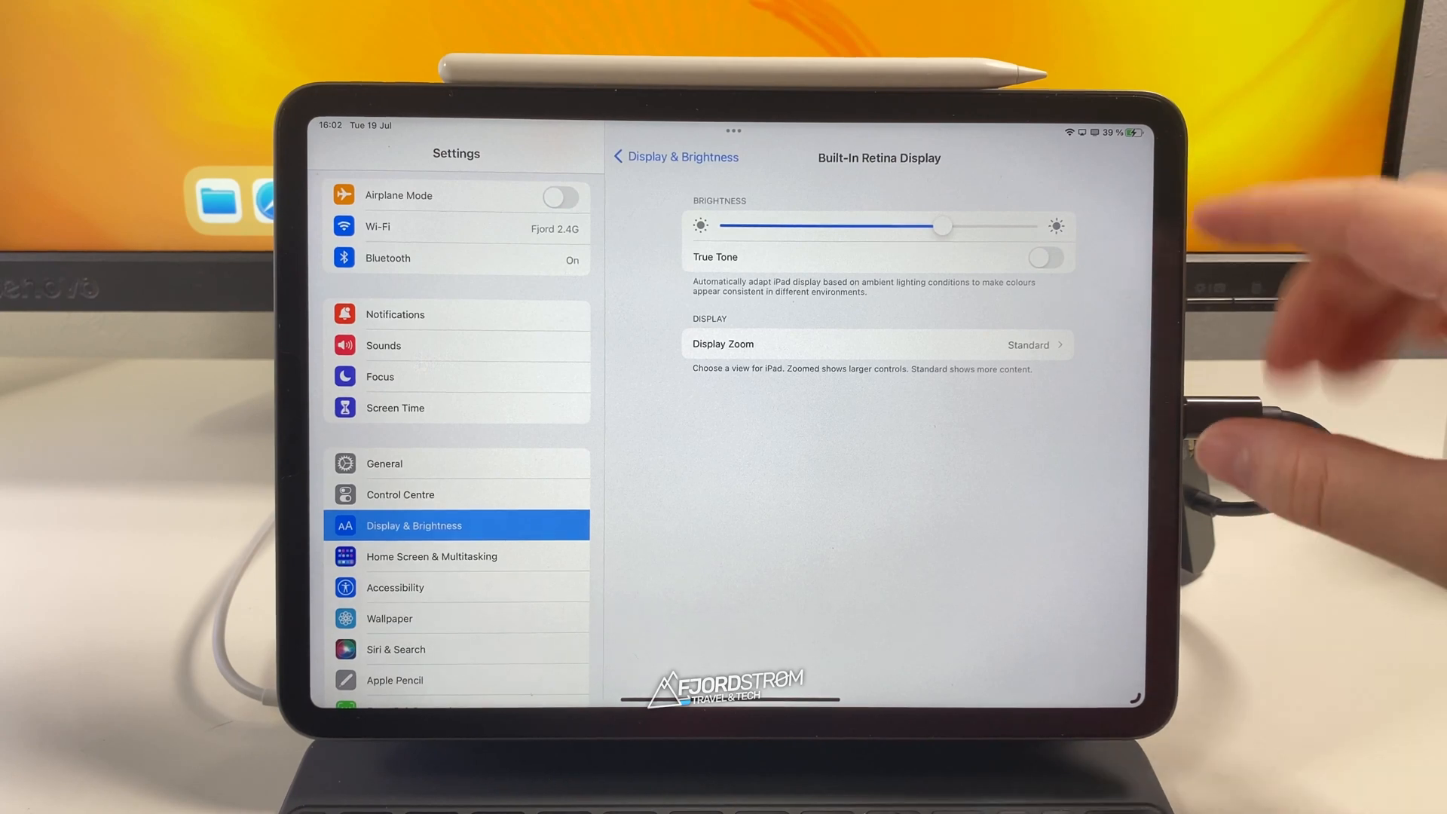
# - Switch Display Zoom to More Space and confirm the restart
pyautogui.click(876, 345)
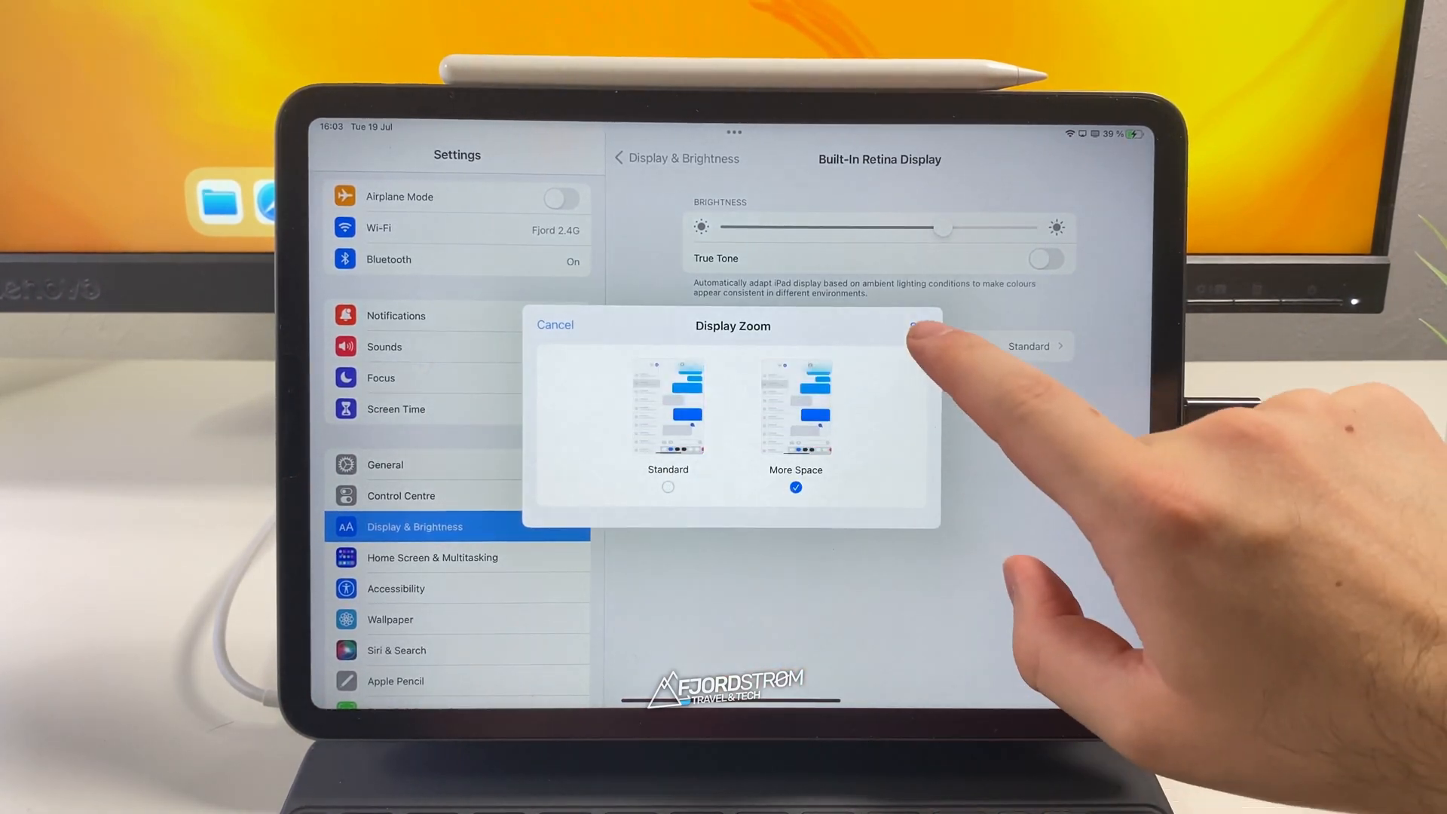
pyautogui.click(918, 325)
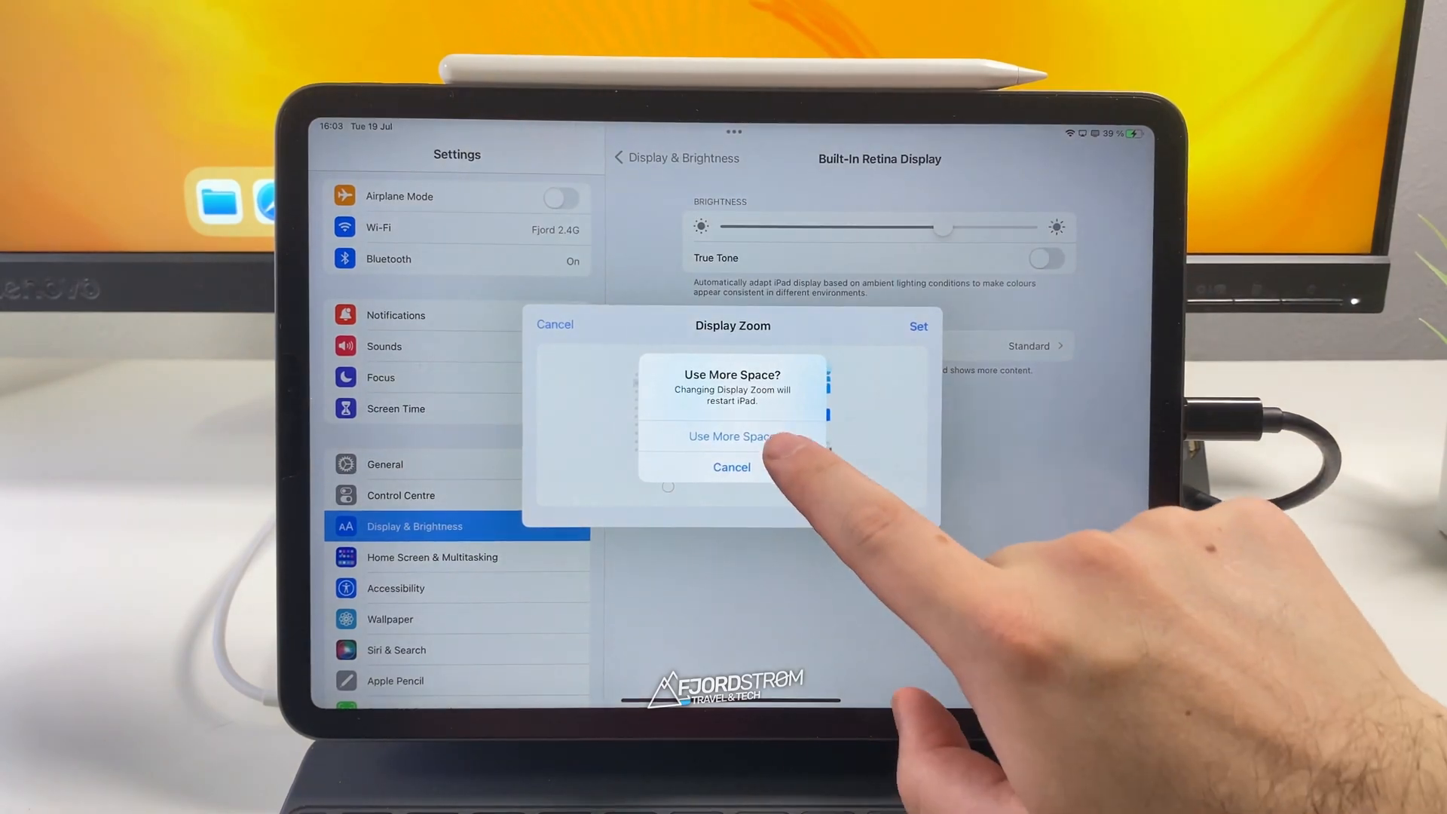
pyautogui.click(731, 467)
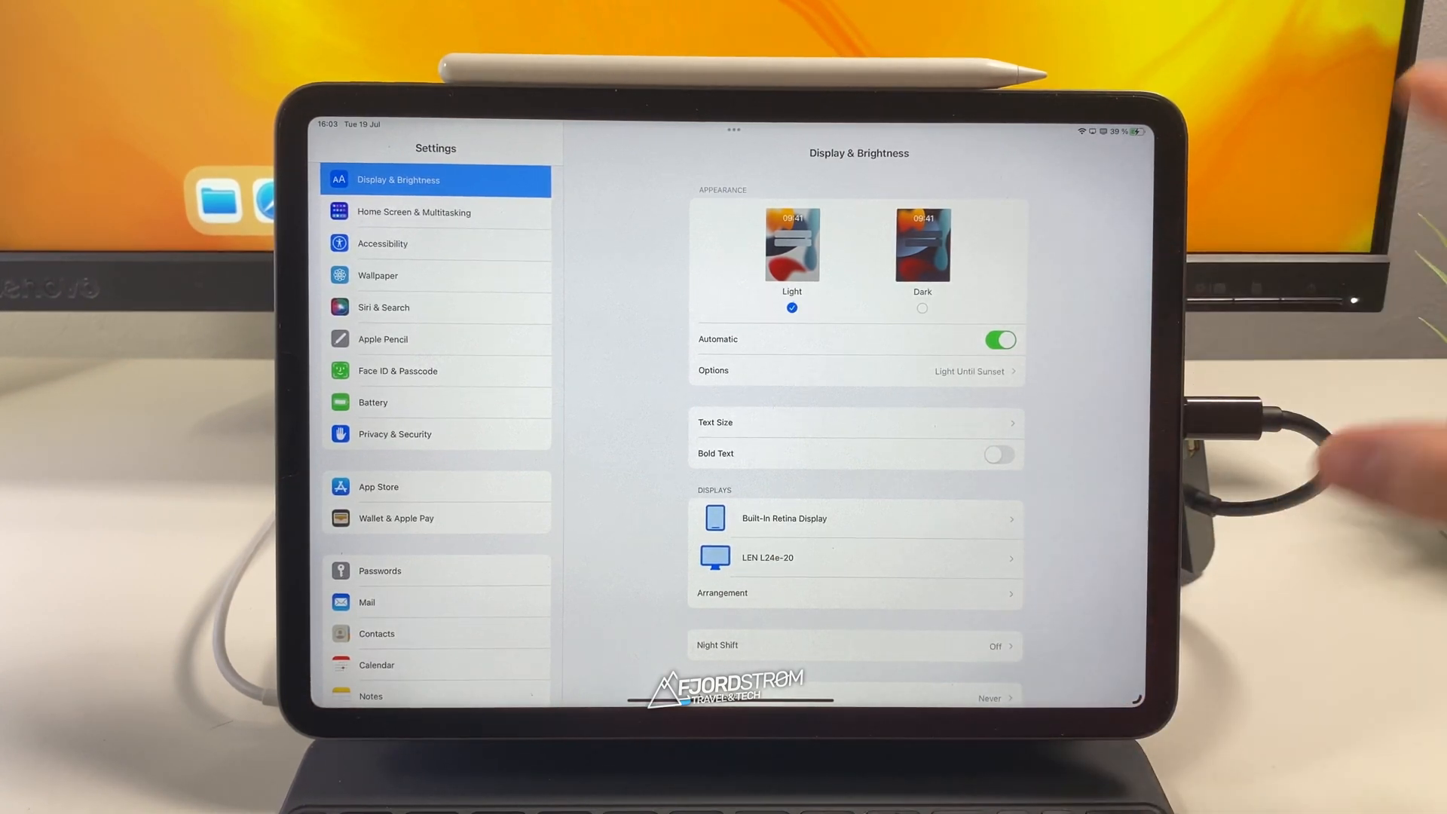
# - Scroll down Display & Brightness and tap Arrangement to view the display layout
pyautogui.scroll(-3)
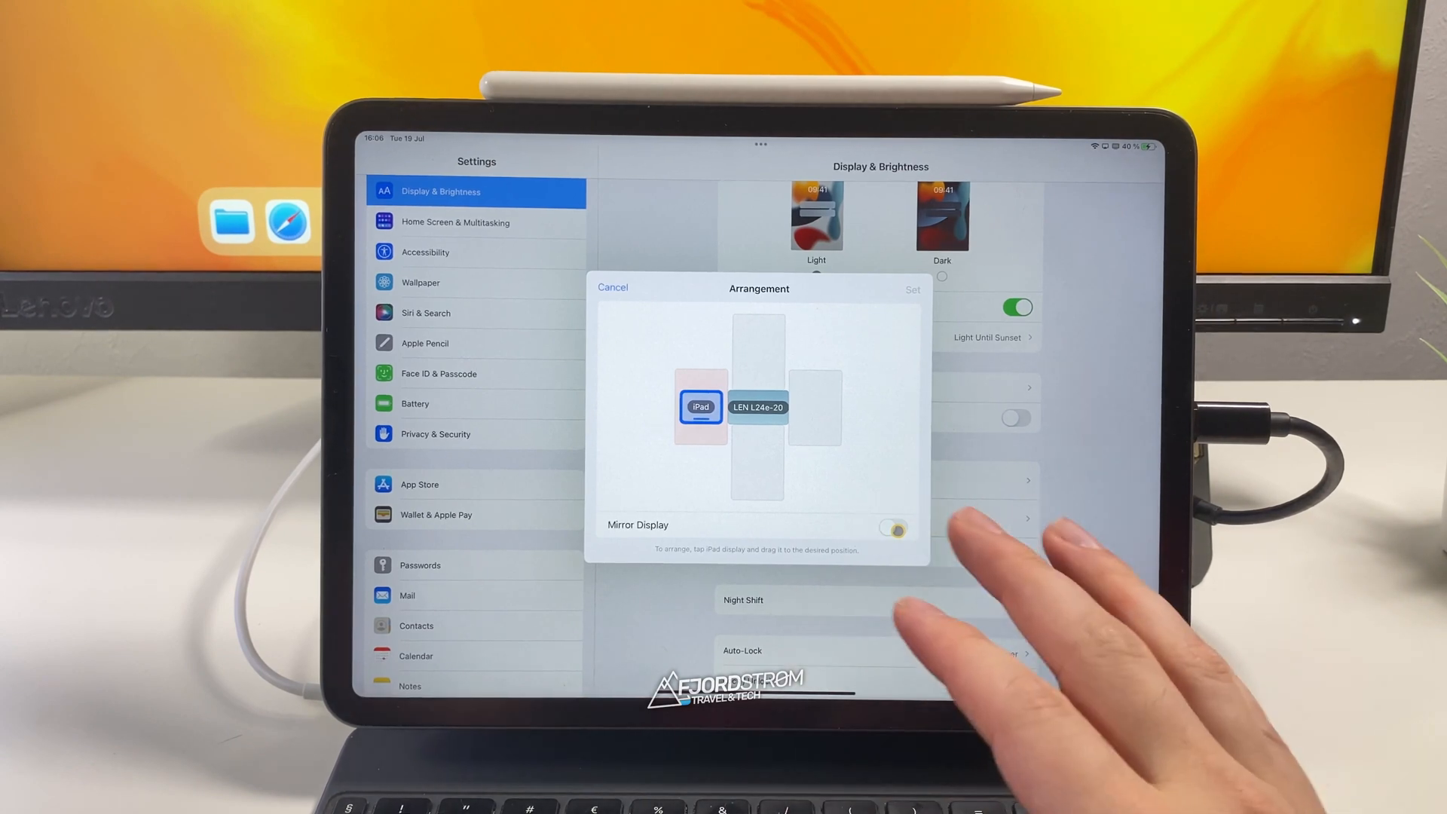
pyautogui.click(891, 527)
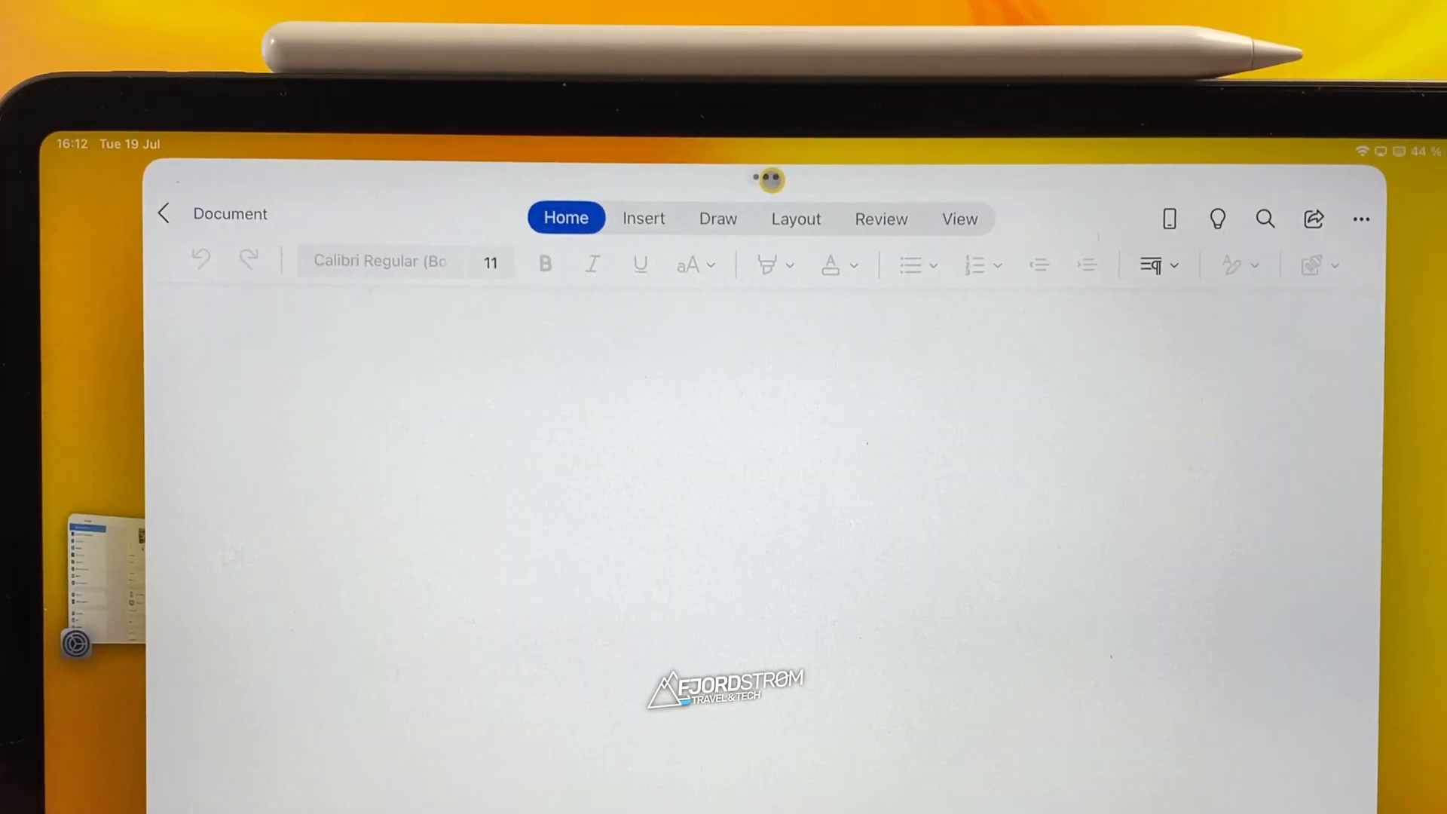
# - Show the multitasking options for the blank Word document's window
pyautogui.click(768, 178)
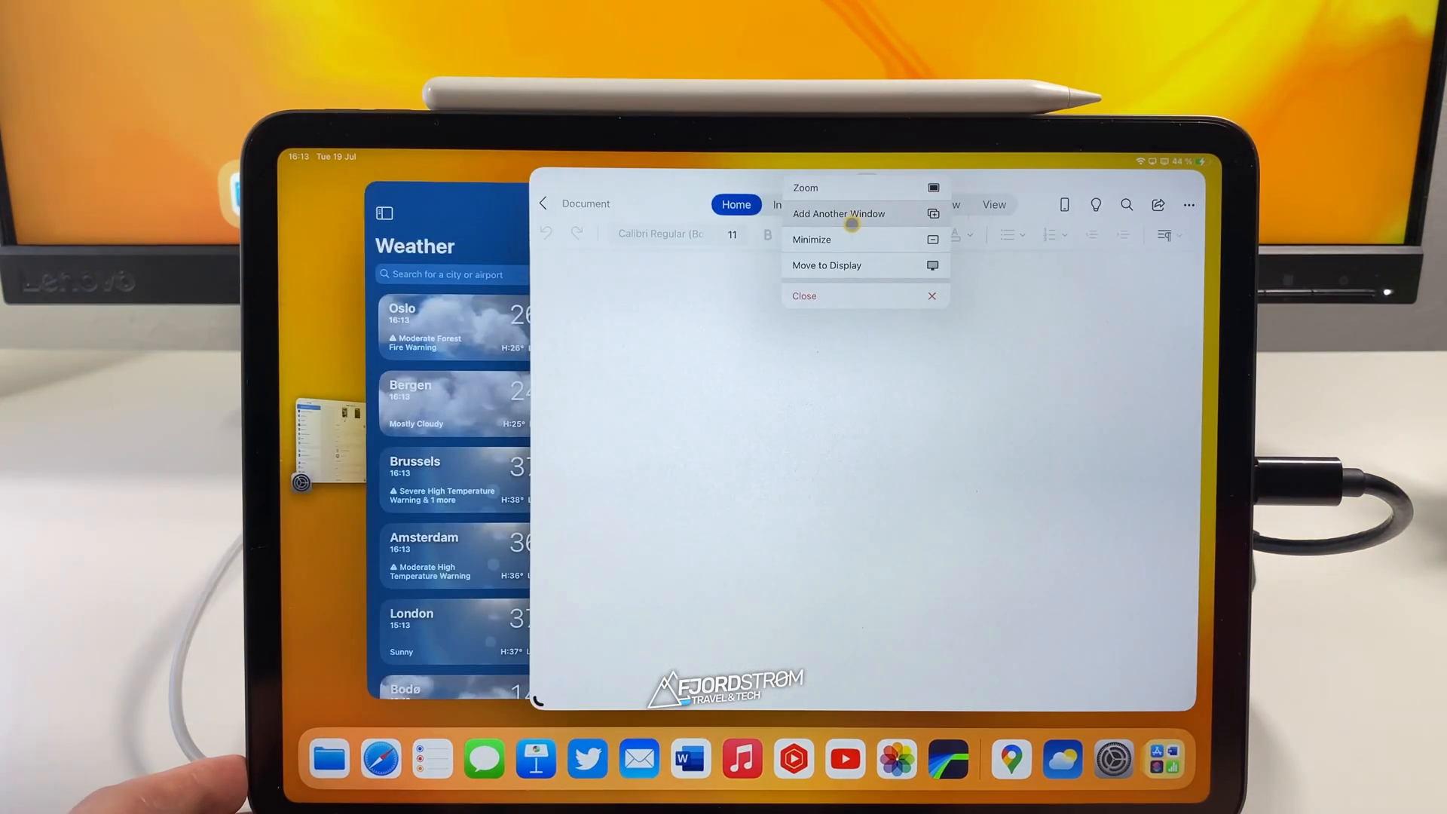
pyautogui.moveTo(825, 266)
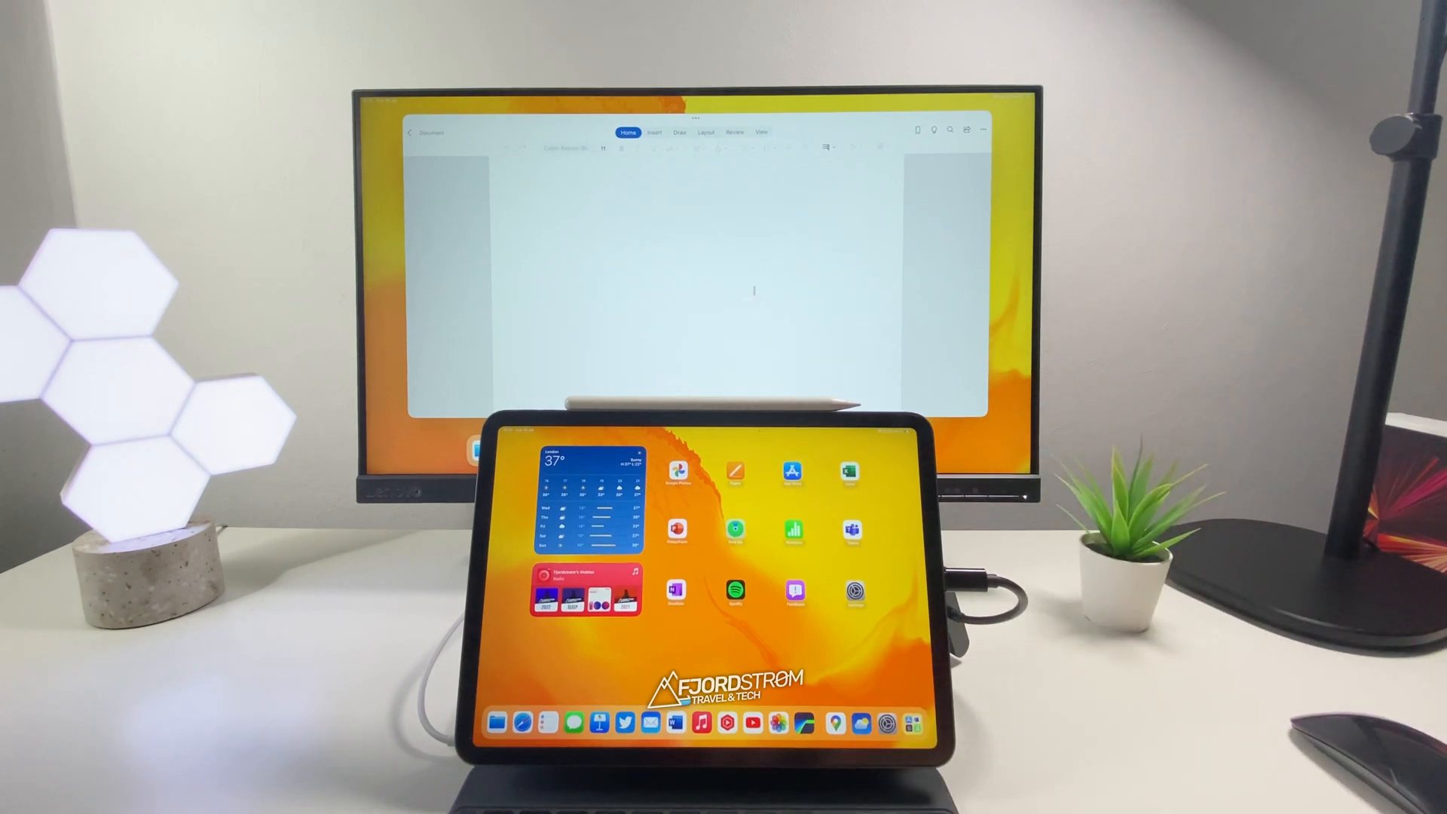
# - Move the Word document window to the external LEN monitor
pyautogui.click(683, 119)
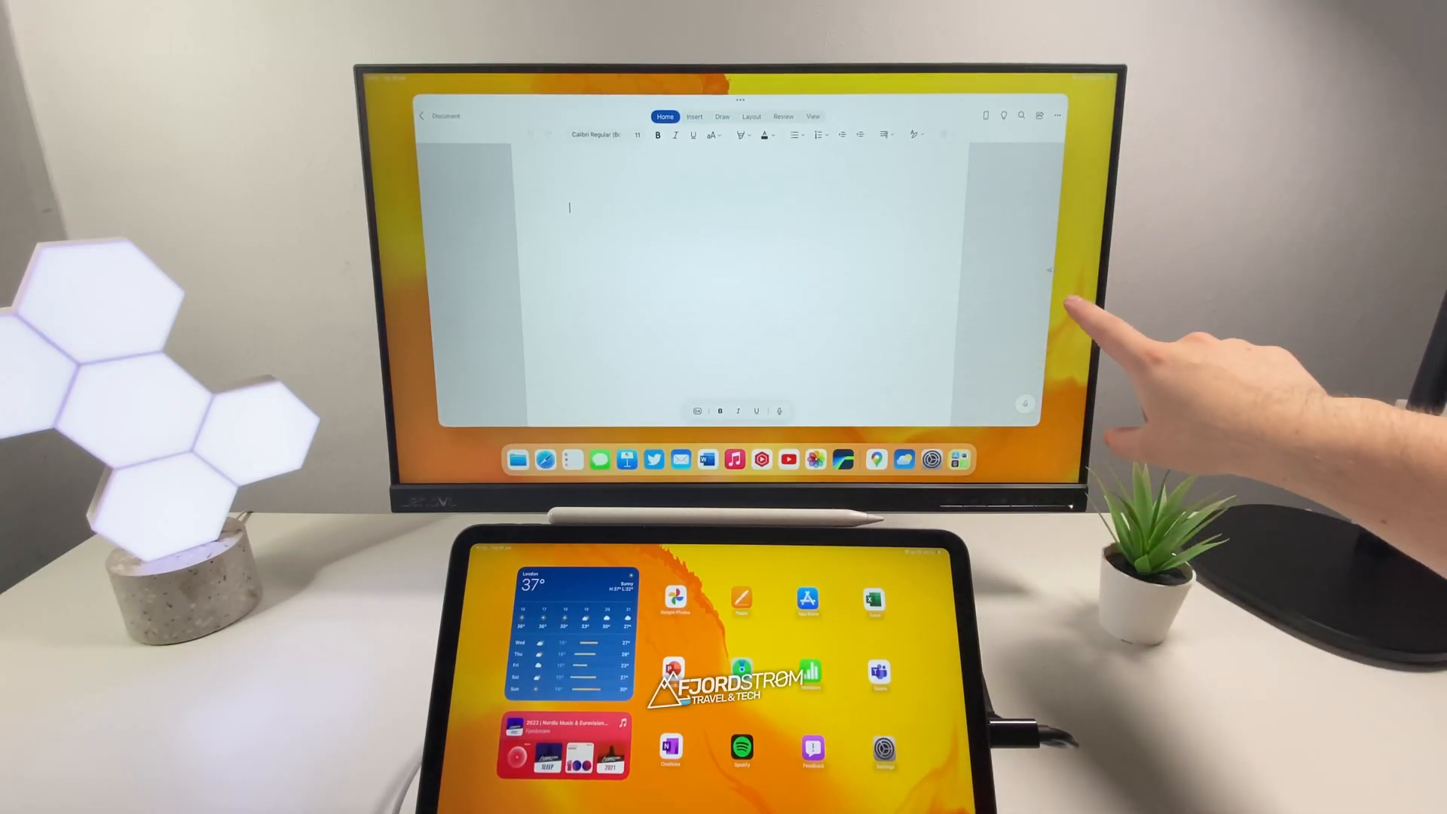
pyautogui.moveTo(1024, 452)
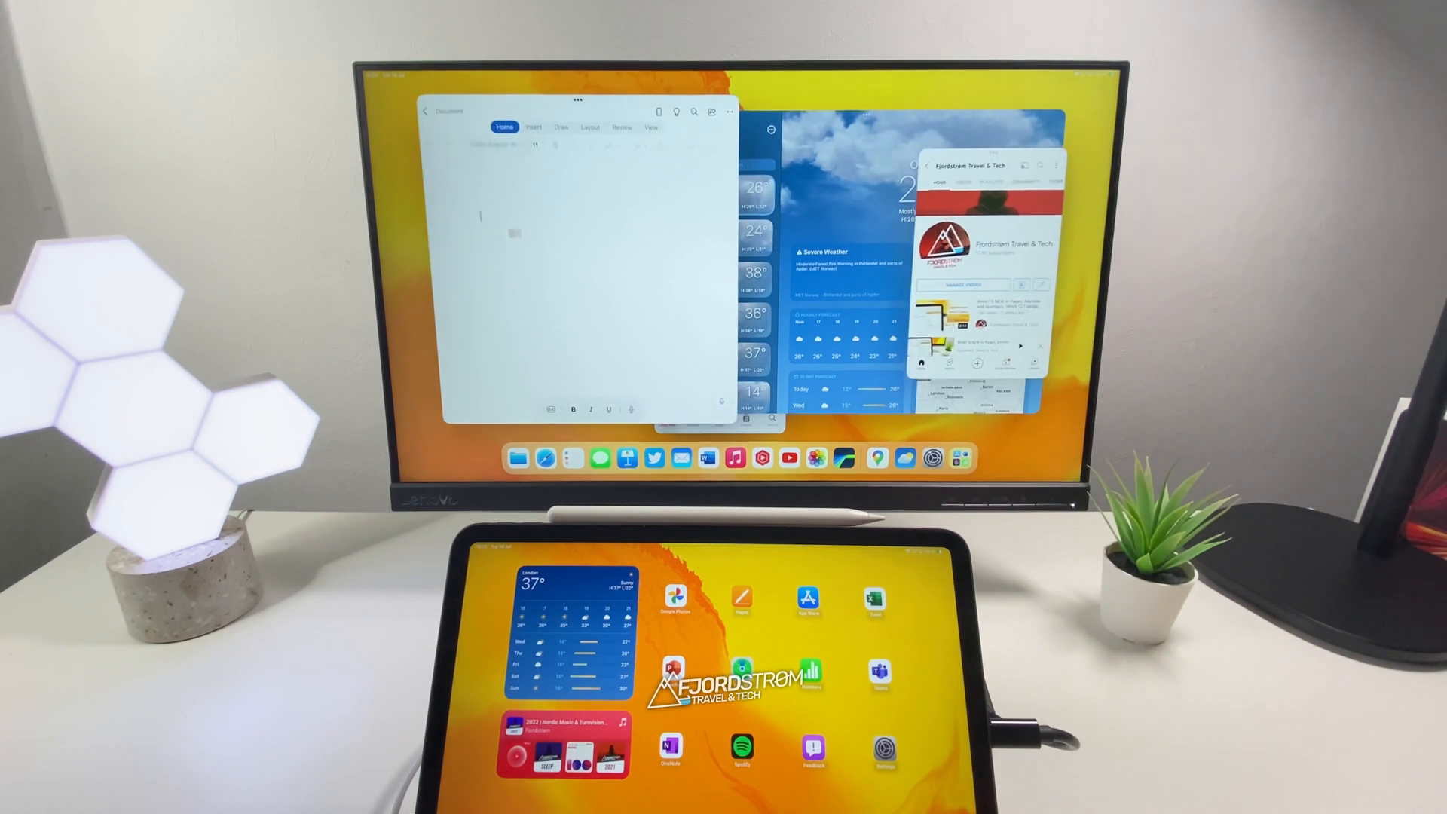
pyautogui.write('Hello')
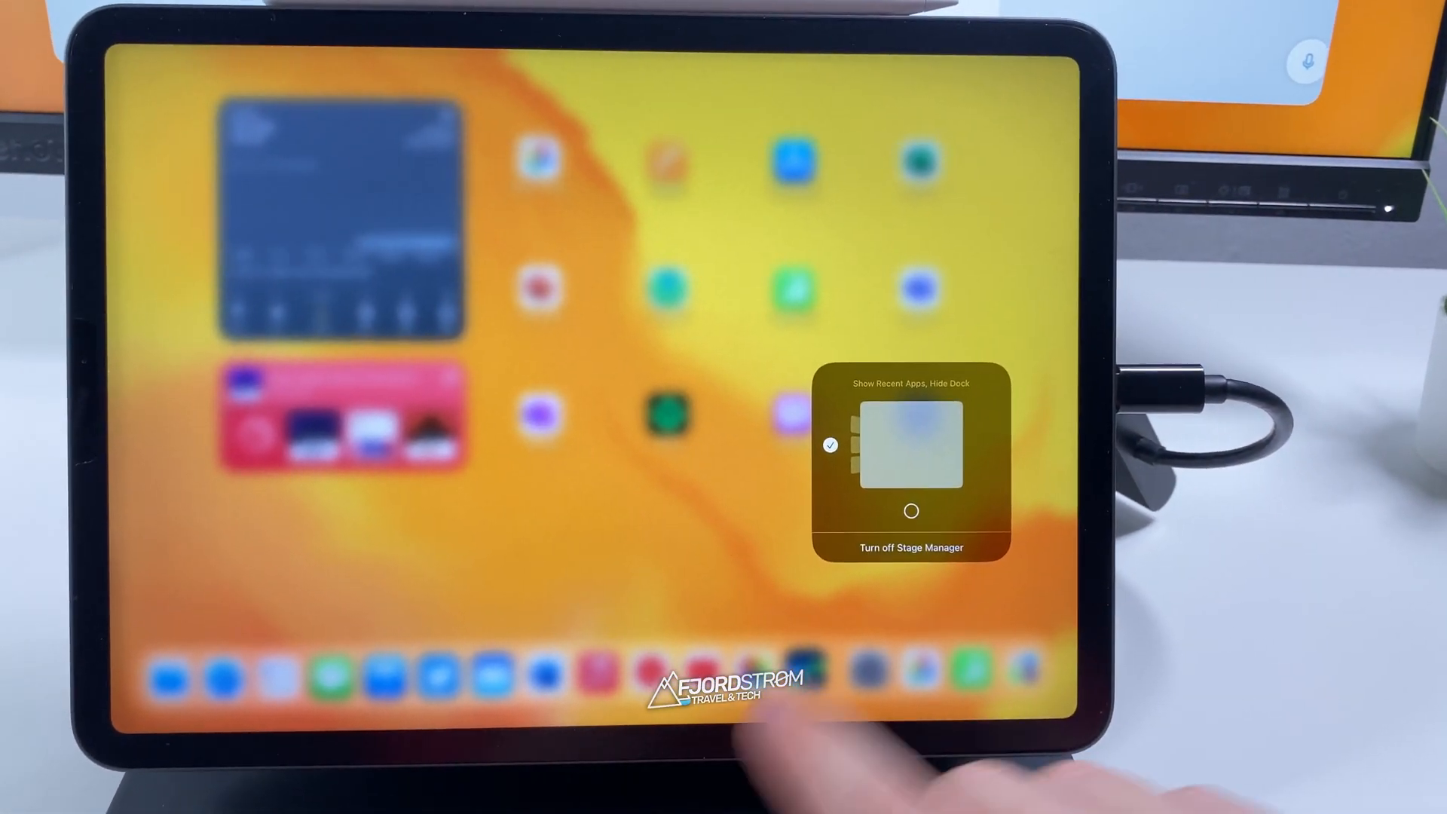
# - Show the Stage Manager options for recent apps and dock in Control Center
pyautogui.click(910, 511)
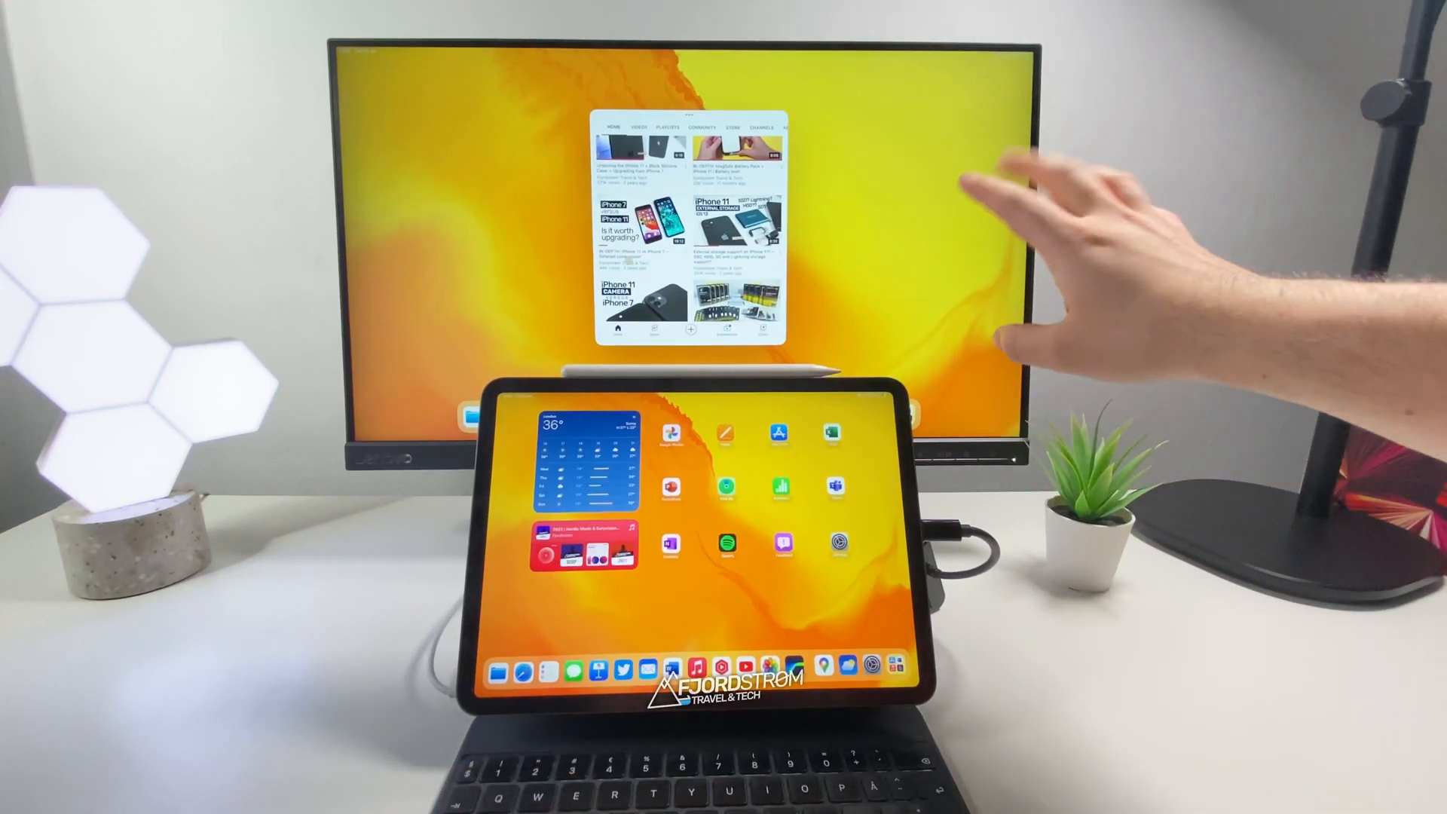
# - Show the YouTube window's options, including Minimize and Move to Display
pyautogui.click(690, 119)
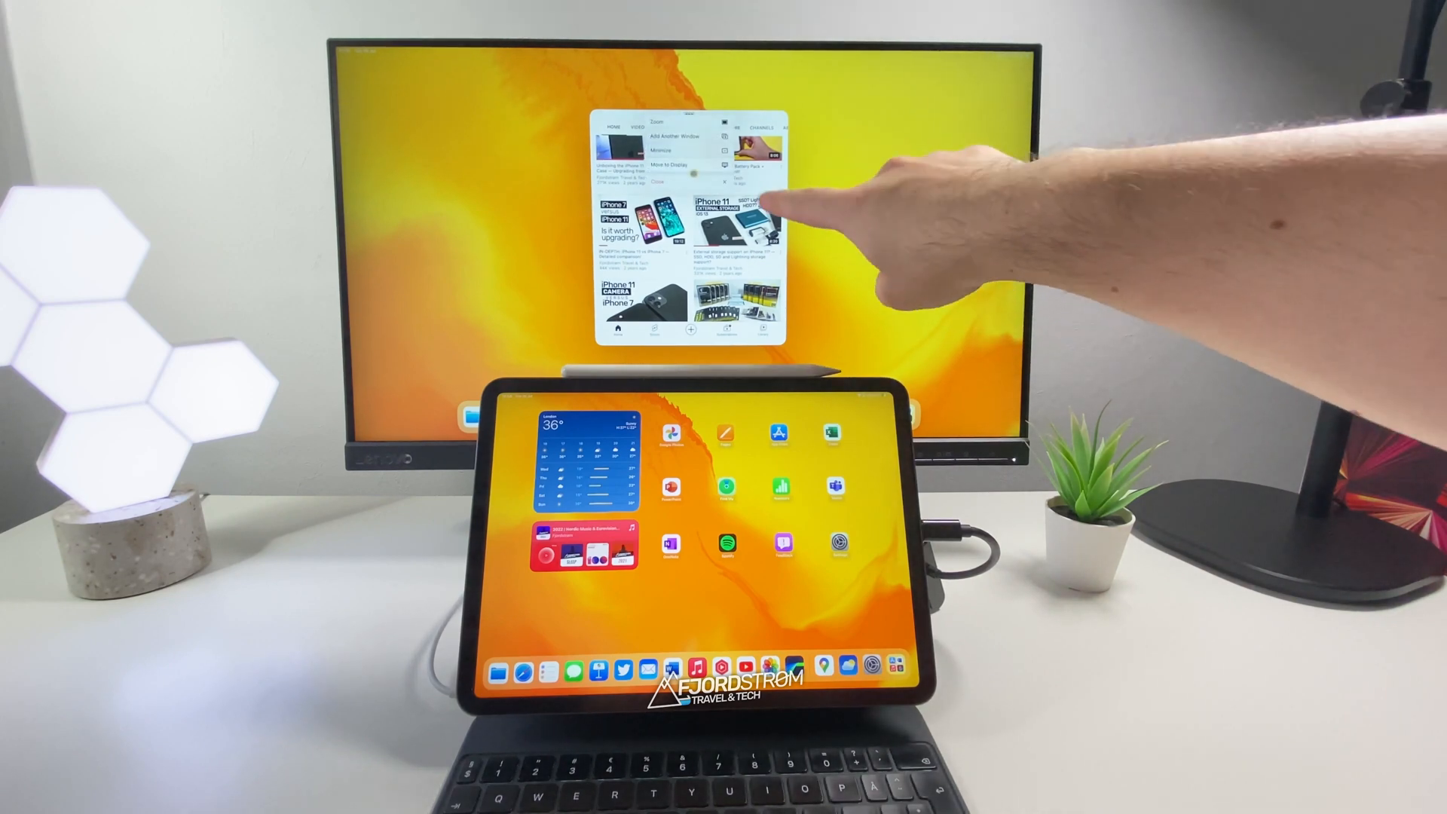